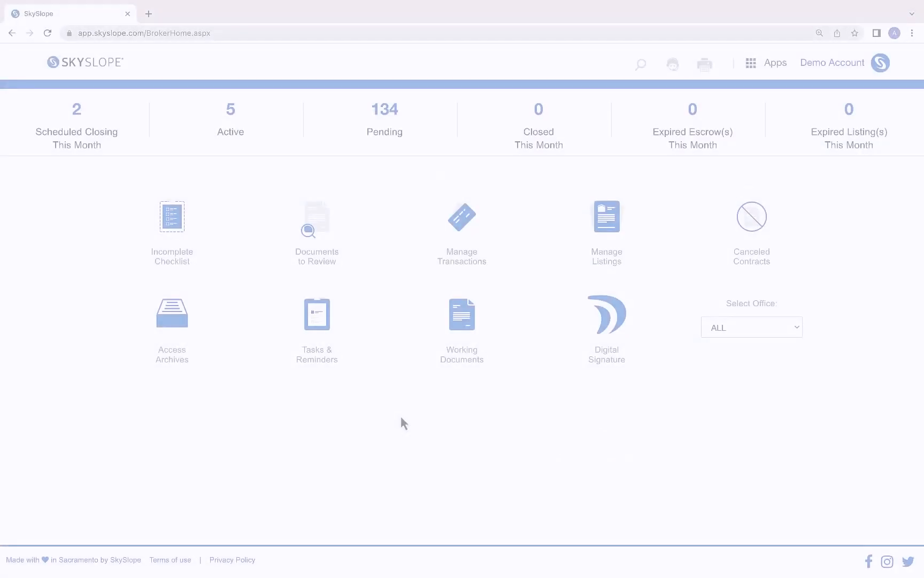
- Find the 123 Yellow St transaction and start splitting its uploaded document bundle
type("123")
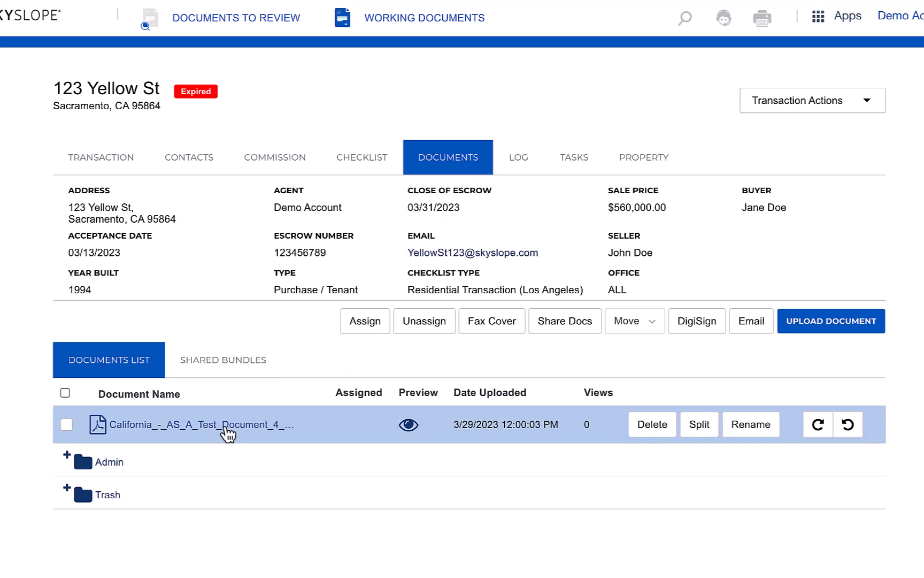
mouse_move(700, 424)
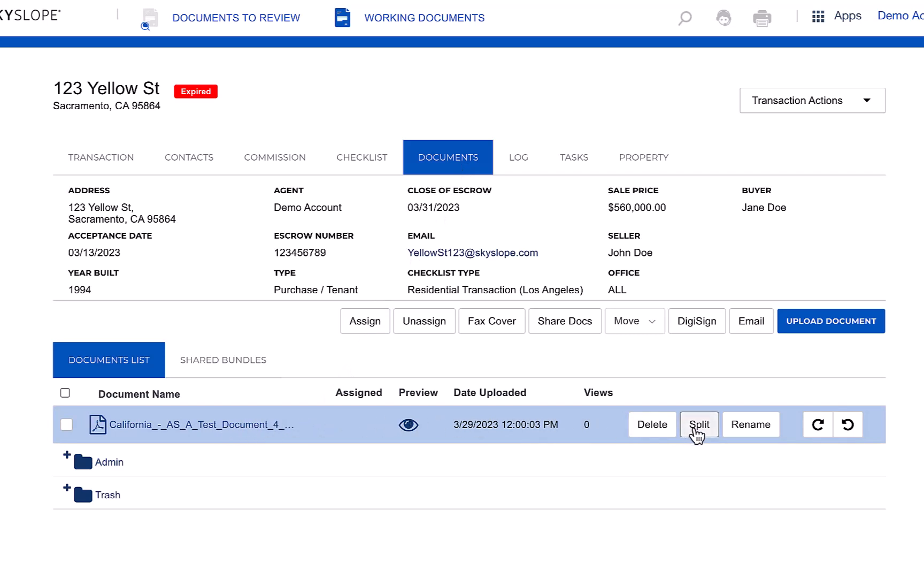
left_click(700, 424)
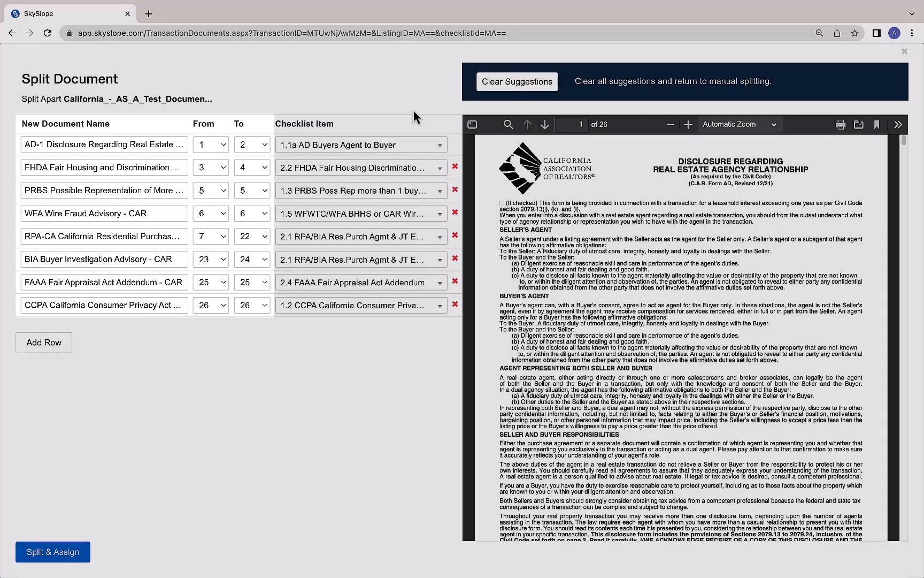
- Add a ninth split row covering the remaining page 27
left_click(43, 342)
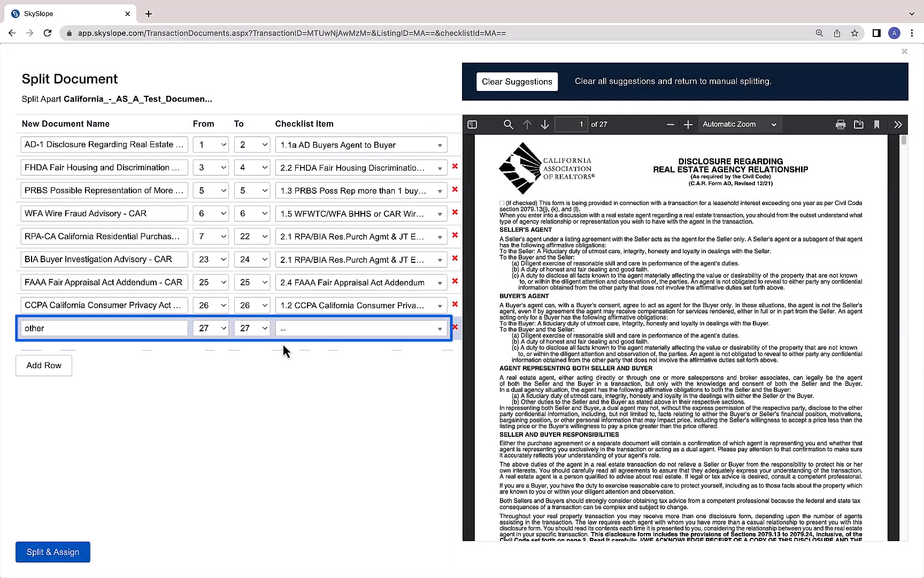
mouse_move(183, 360)
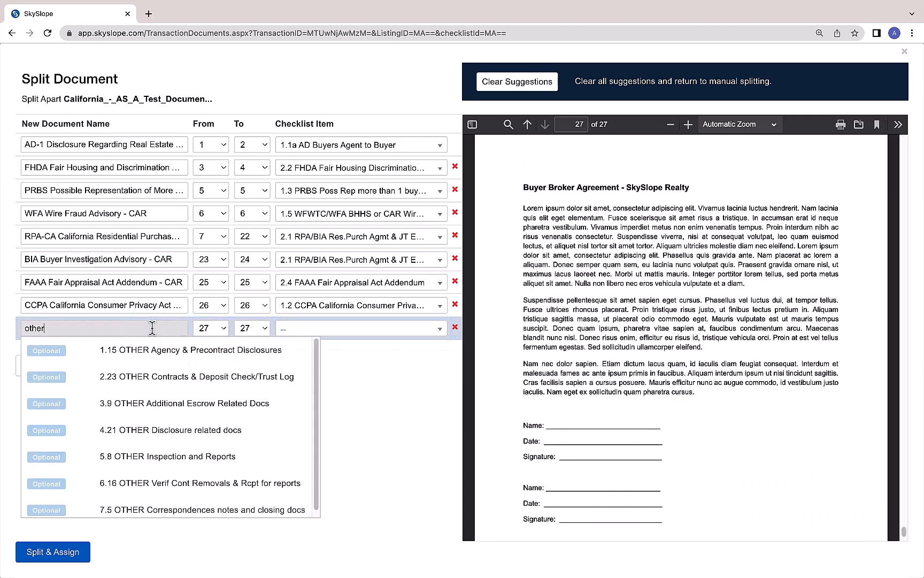
- Assign page 27 to 1.15 OTHER Agency & Precontract Disclosures and delete the extra row
left_click(190, 349)
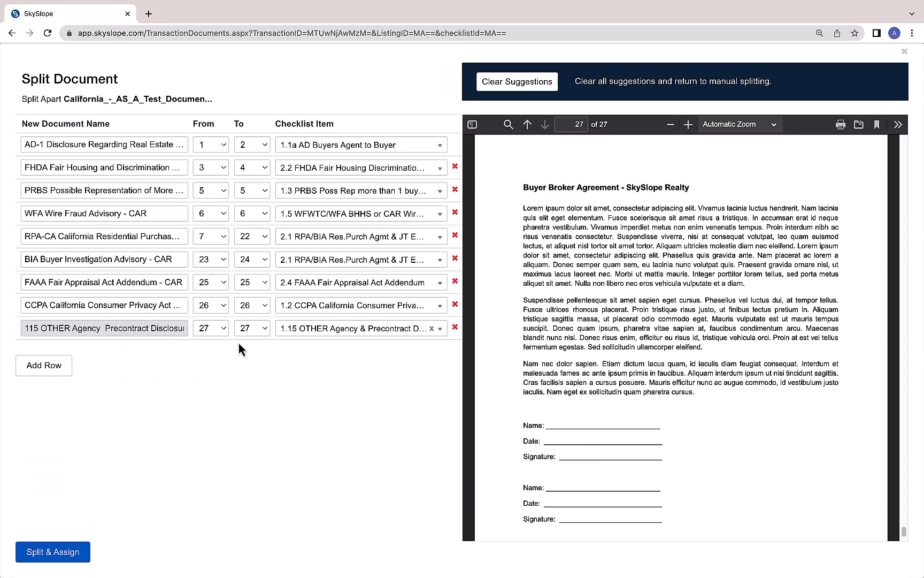
mouse_move(301, 353)
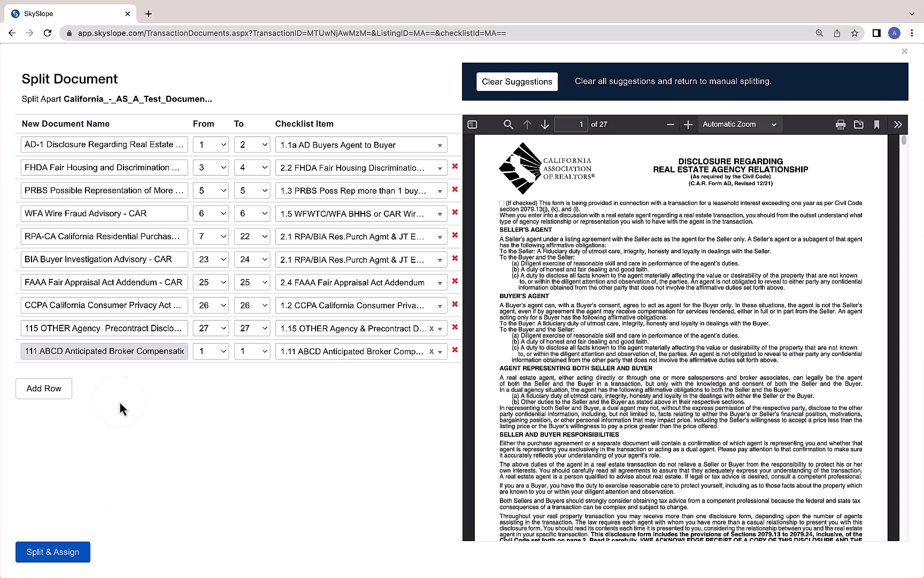
left_click(455, 351)
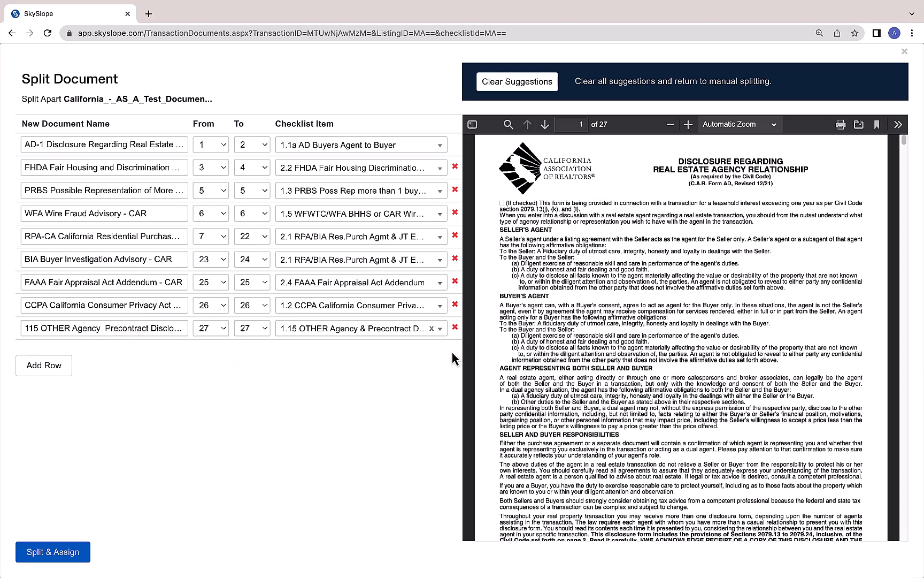
mouse_move(295, 364)
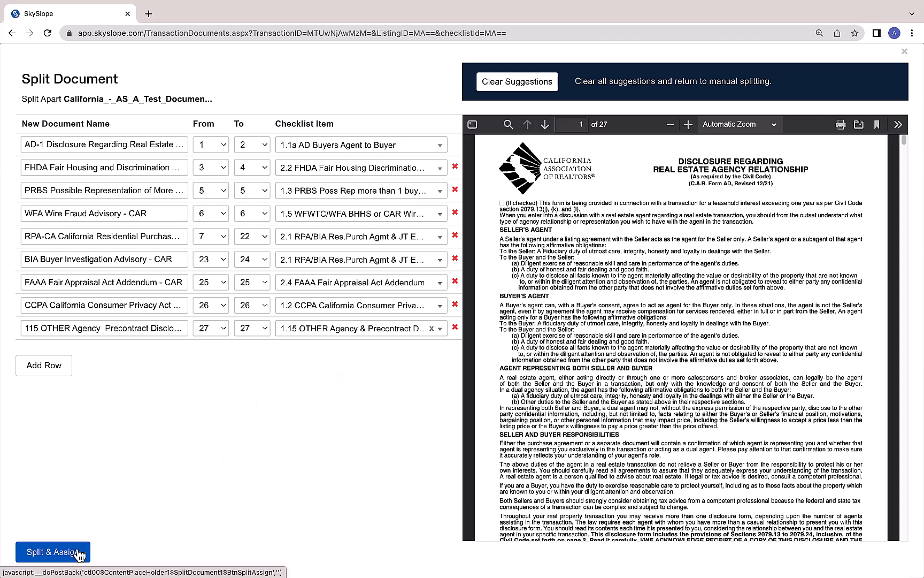
- Submit the nine-piece split with Split & Assign
left_click(52, 552)
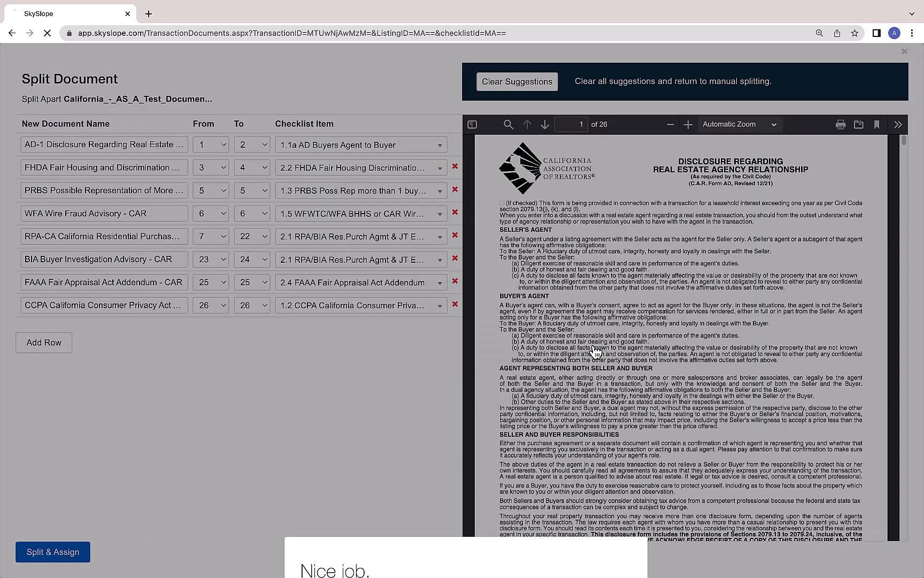
- Dismiss the confirmation and review Pending forms under items like 1.1a, 1.2 and 2.4
left_click(52, 552)
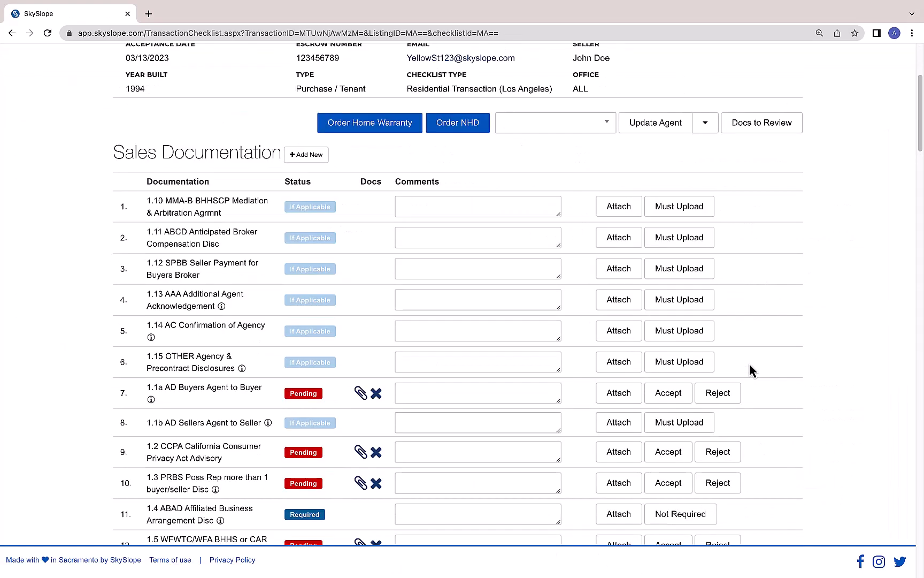
scroll("down", 3)
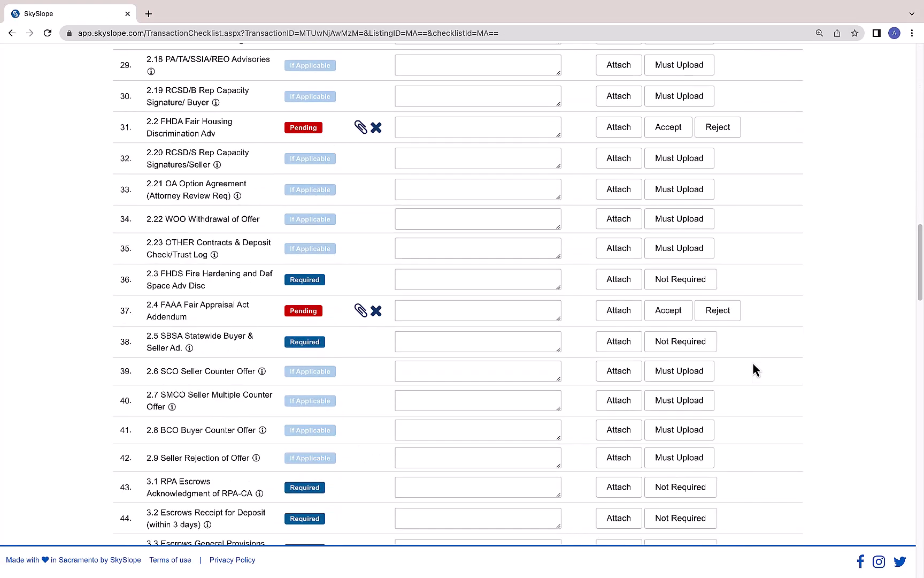
scroll("up", 3)
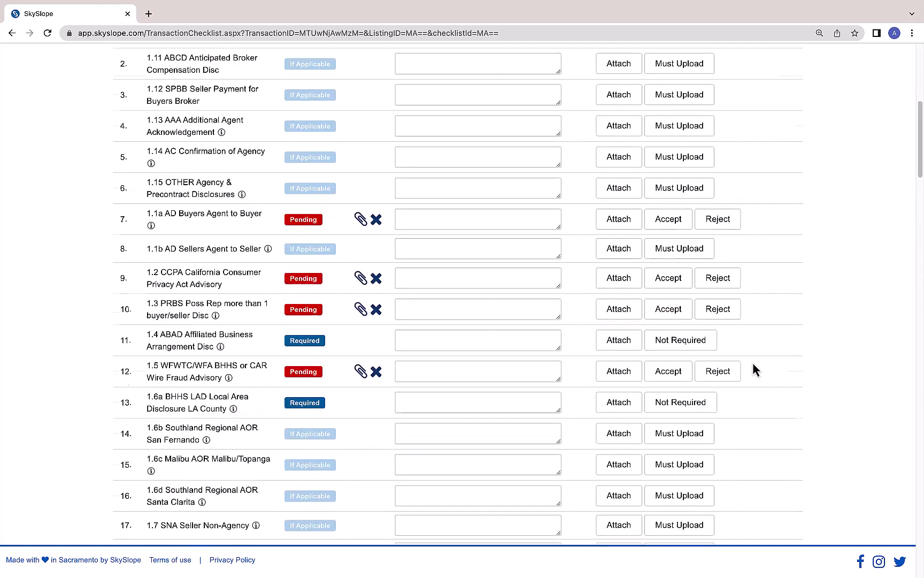